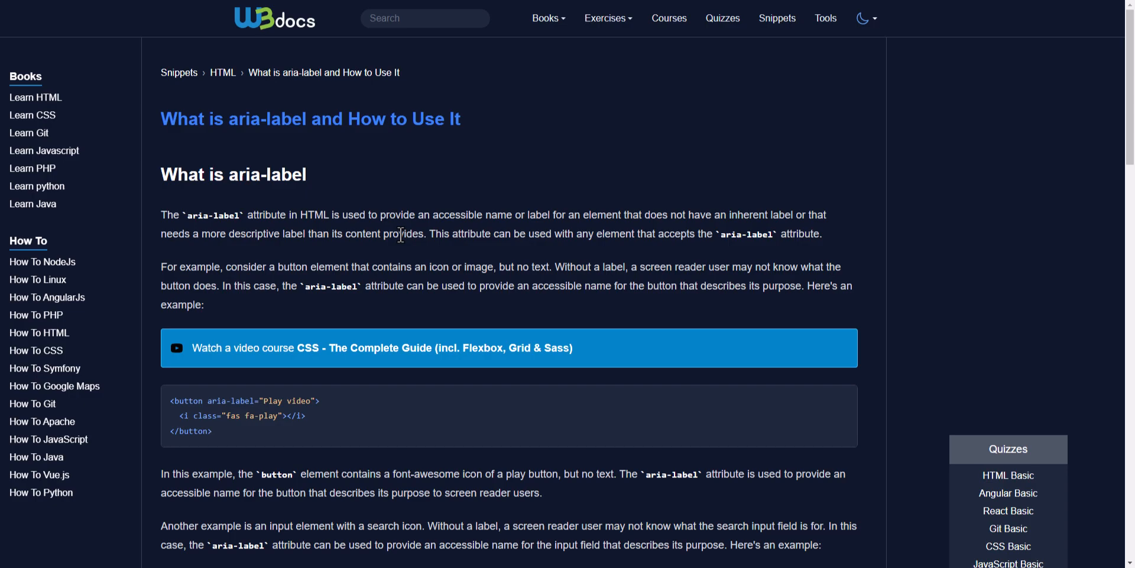
mouse_move(335, 89)
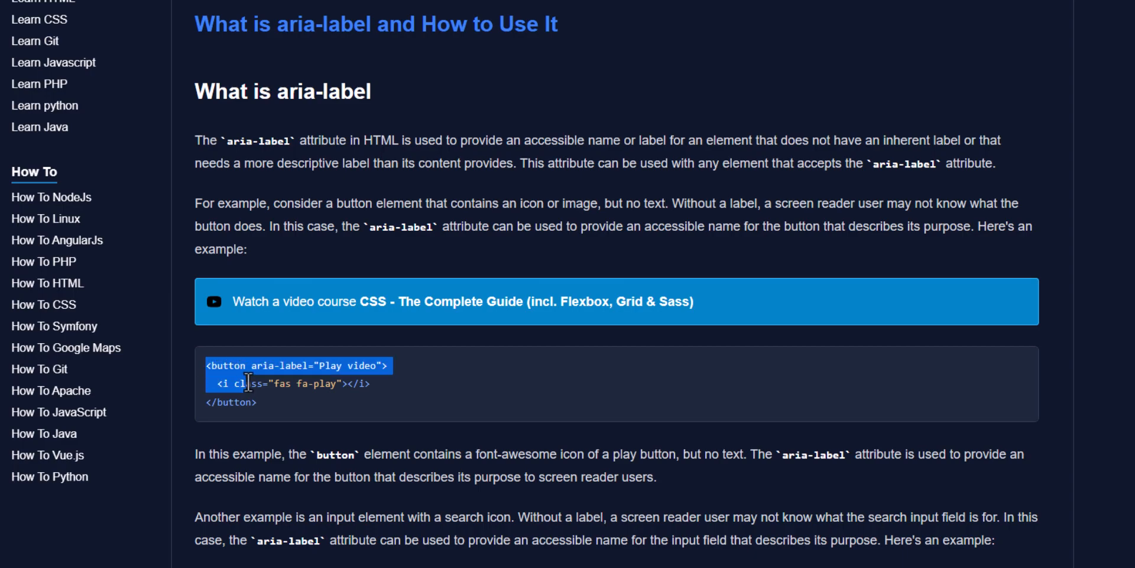
- Review the W3docs aria-label button example and Deque rule, then return to the course website
double_click(276, 365)
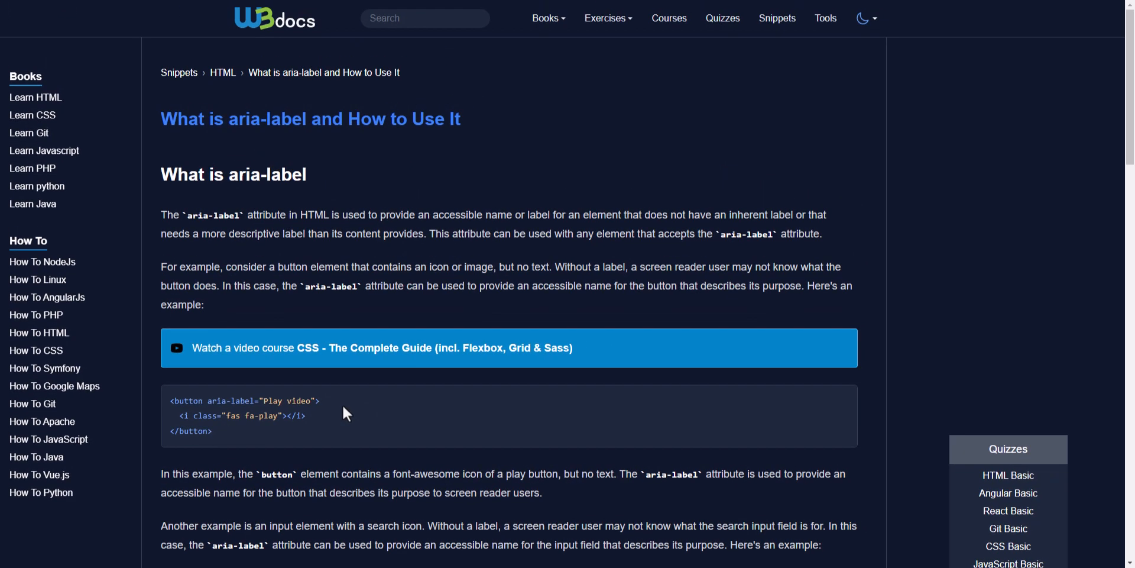
scroll(down, 3)
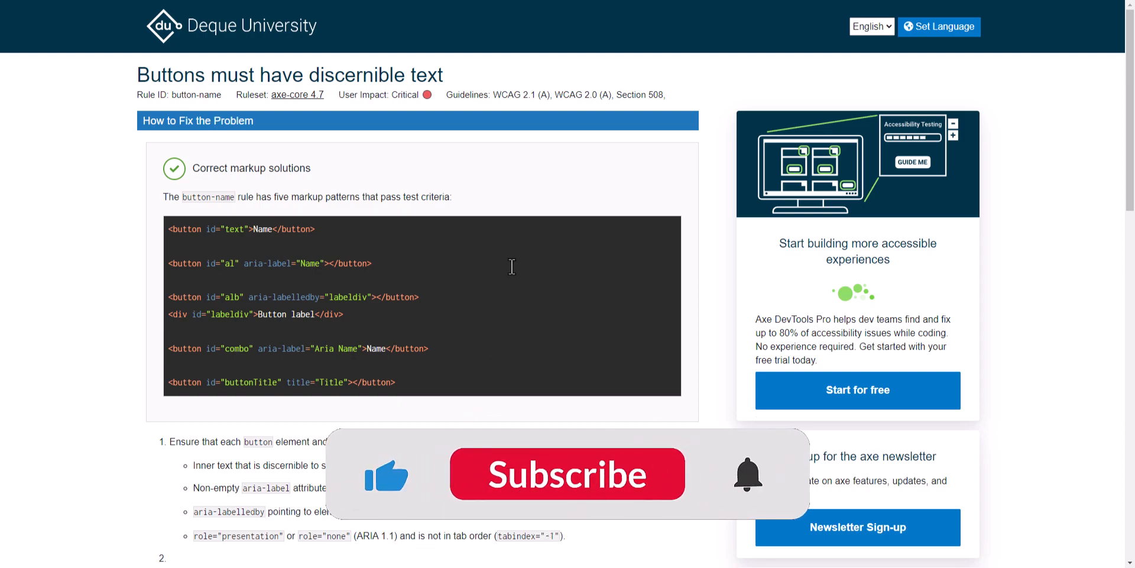
click(567, 474)
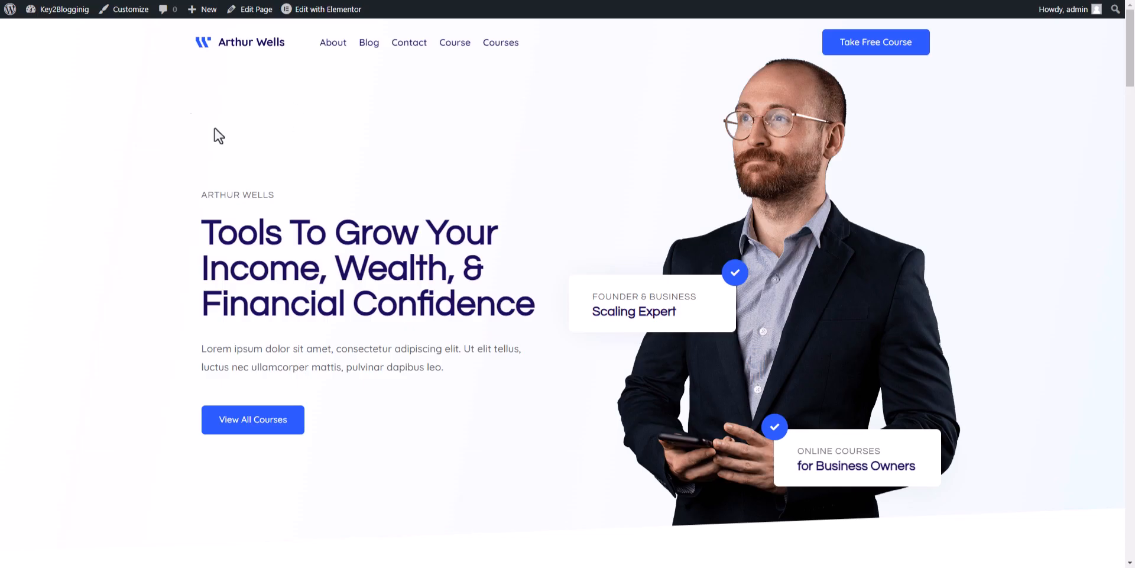
mouse_move(348, 206)
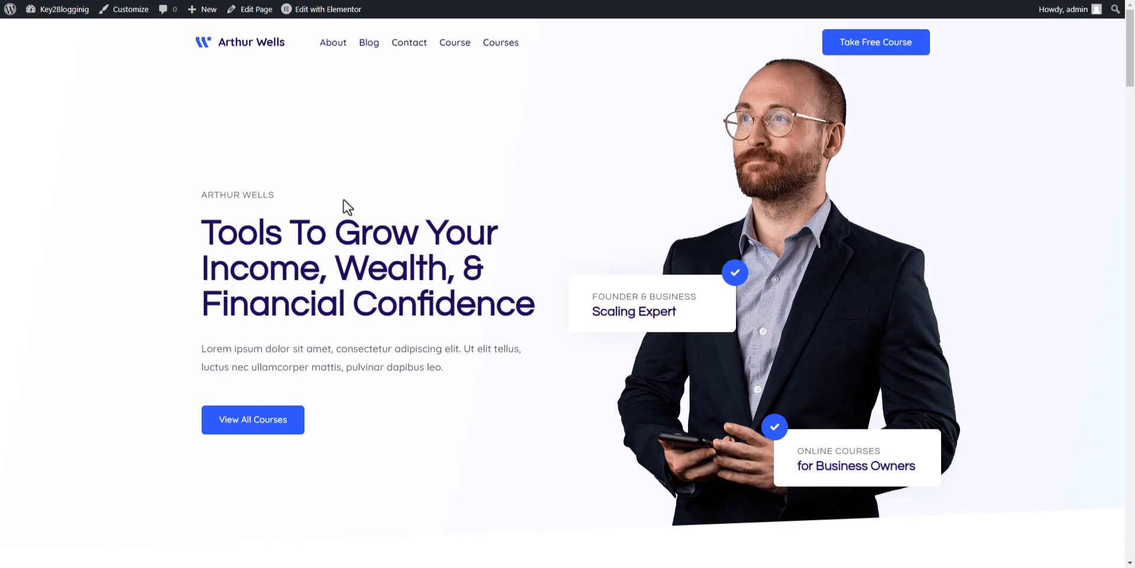
right_click(252, 420)
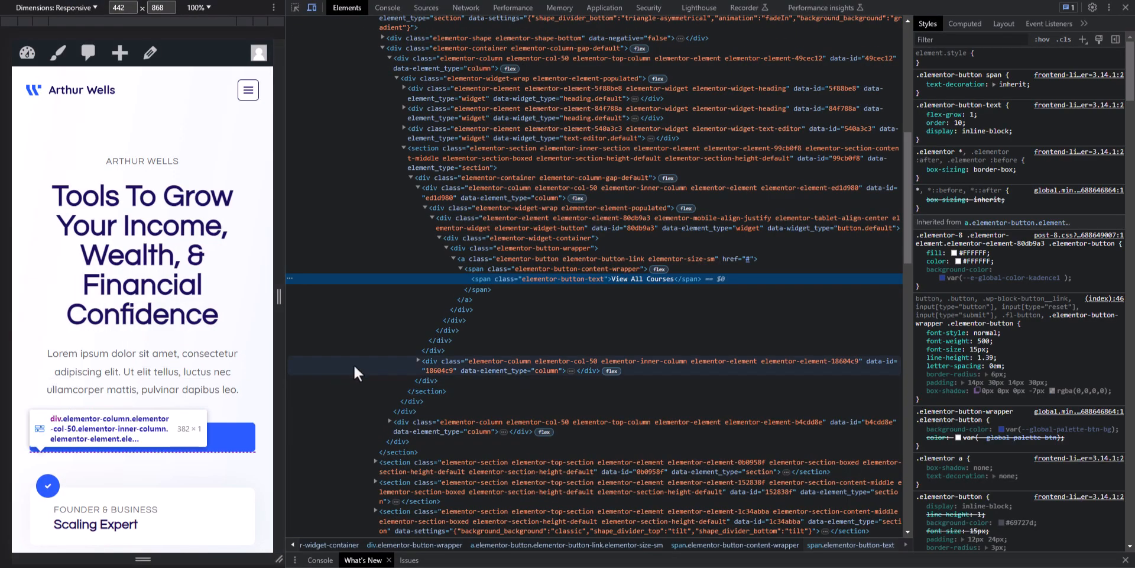
click(529, 259)
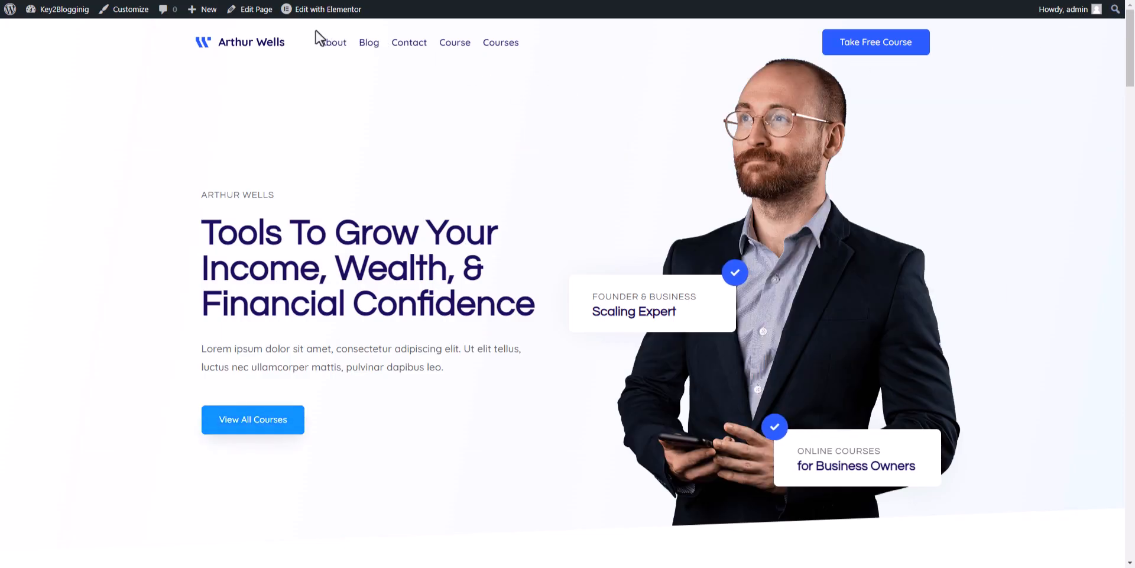
- Load the homepage in the Elementor editor and select the View All Courses button
click(326, 10)
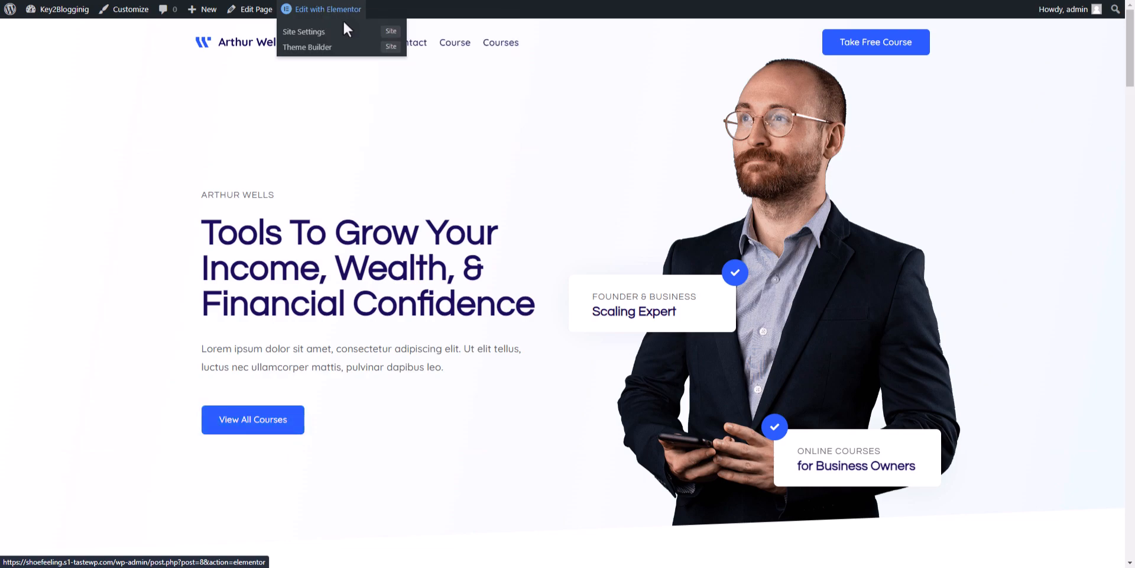
click(327, 9)
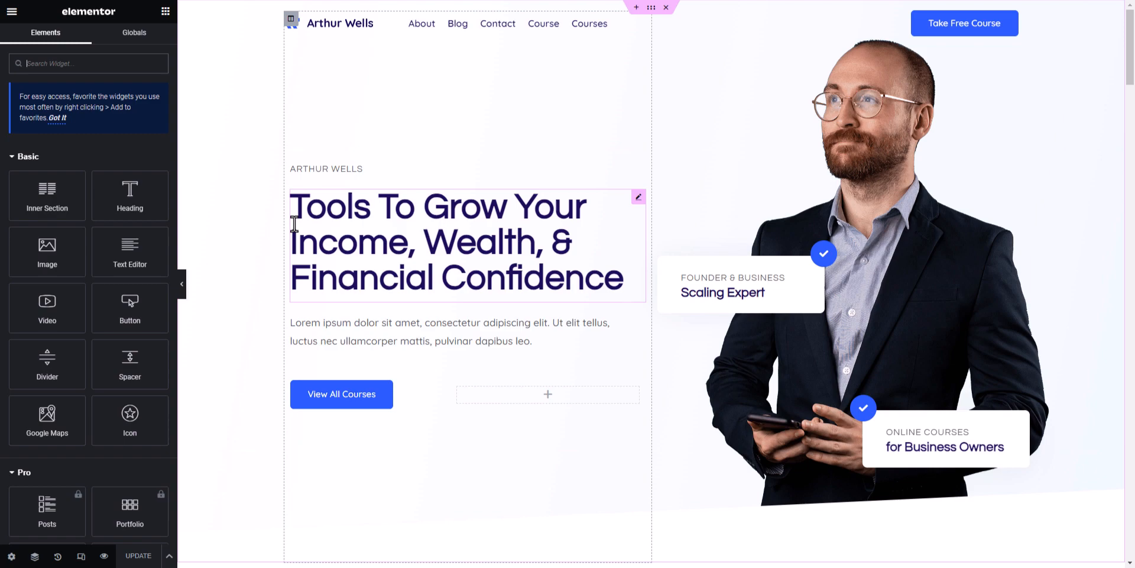
click(340, 394)
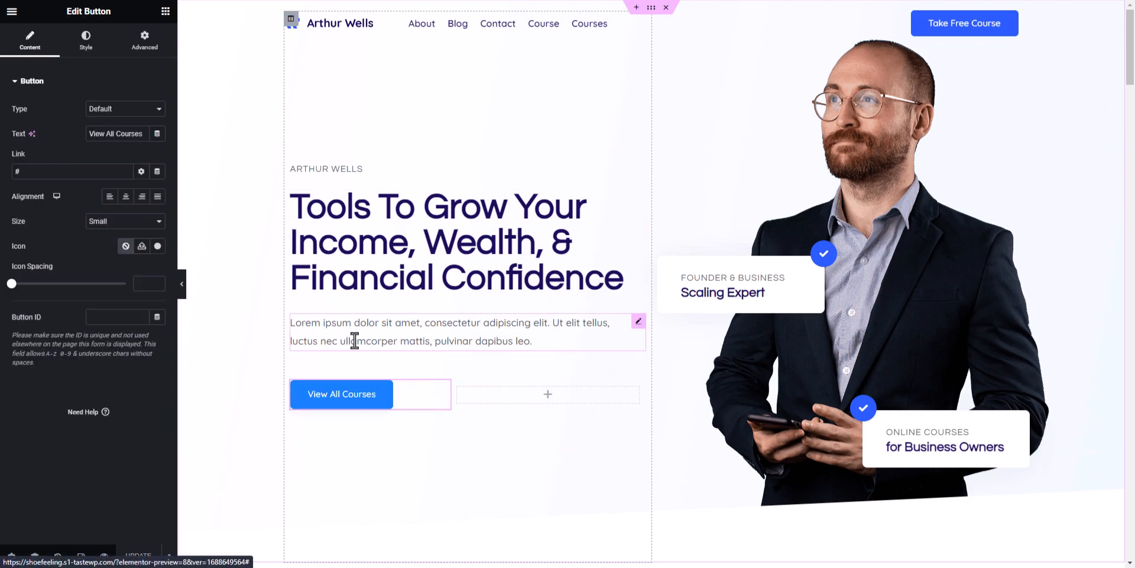
- Reveal the button's extra link options, including custom attributes
click(72, 171)
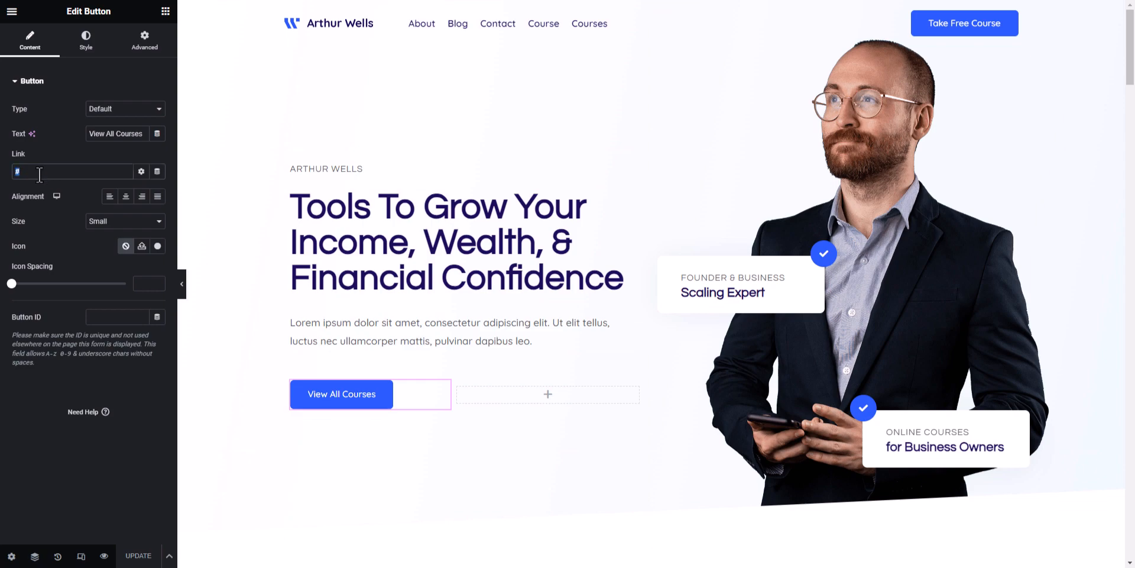
mouse_move(158, 172)
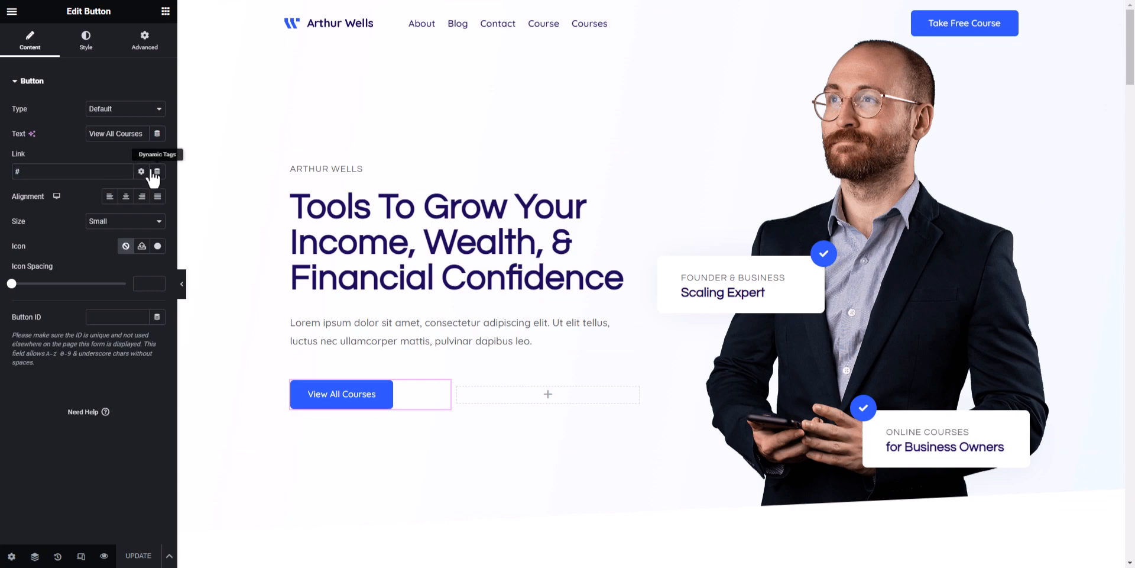
click(141, 172)
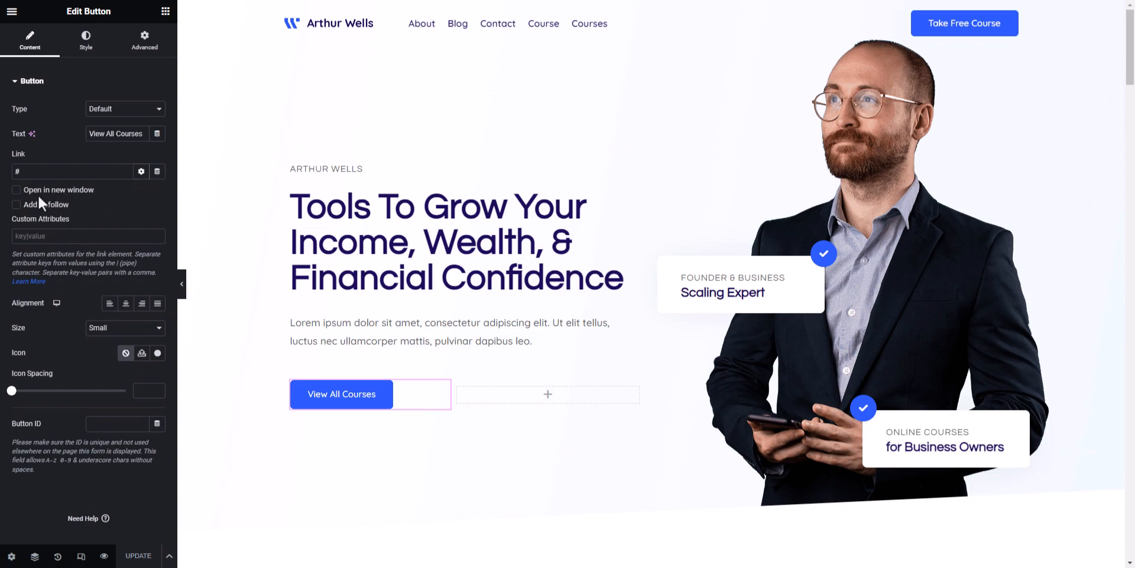
mouse_move(78, 204)
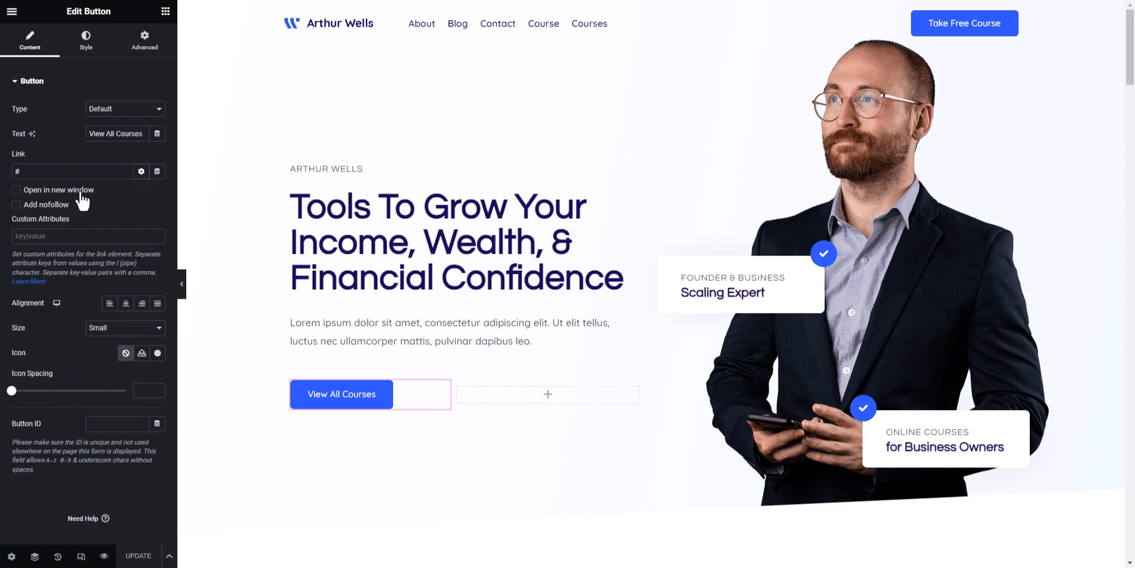
mouse_move(79, 217)
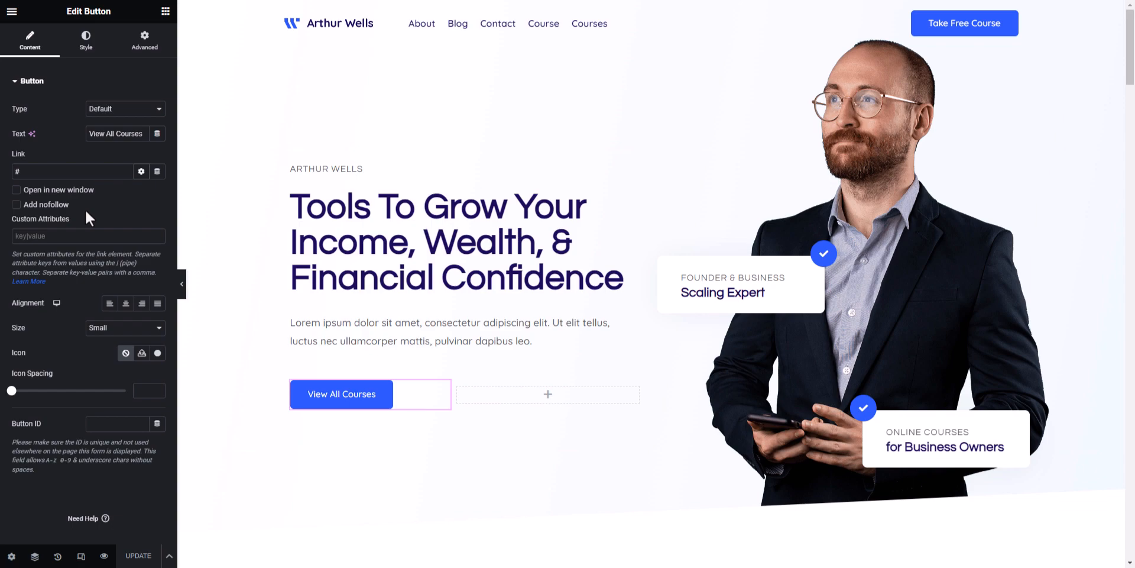
mouse_move(107, 216)
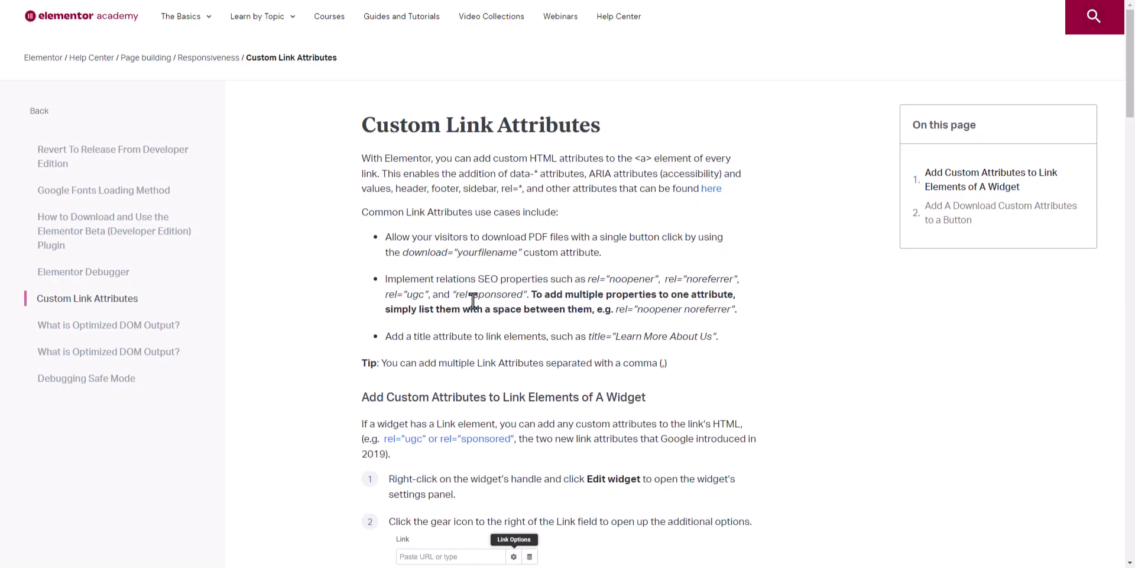
- Highlight an example in the Elementor Academy Custom Link Attributes article
double_click(491, 294)
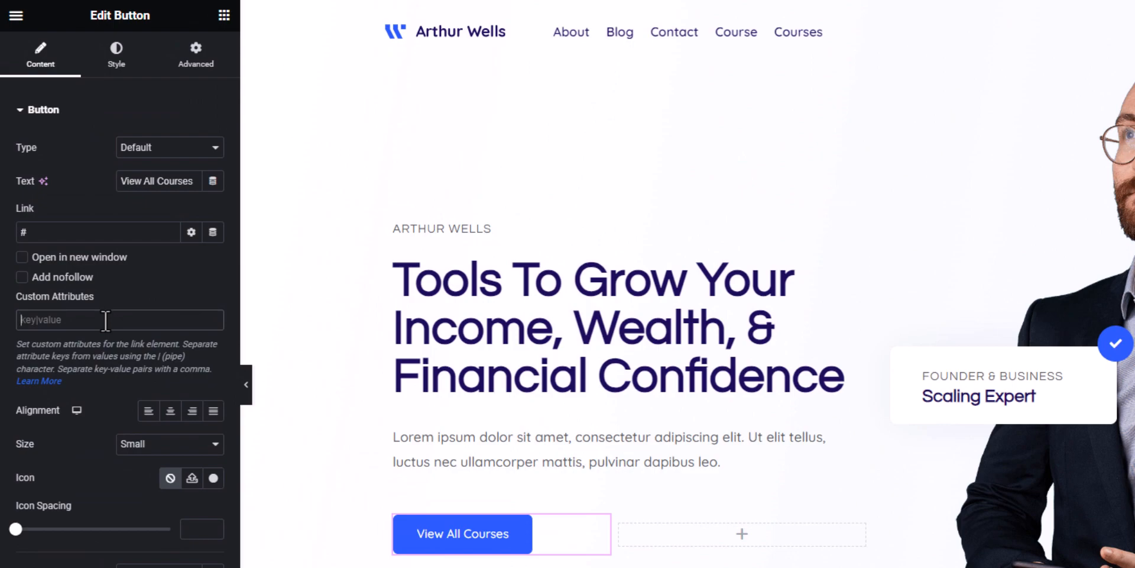
- Enter custom attribute 'aria-label | View All course' on the button and update the page
text(aria-label)
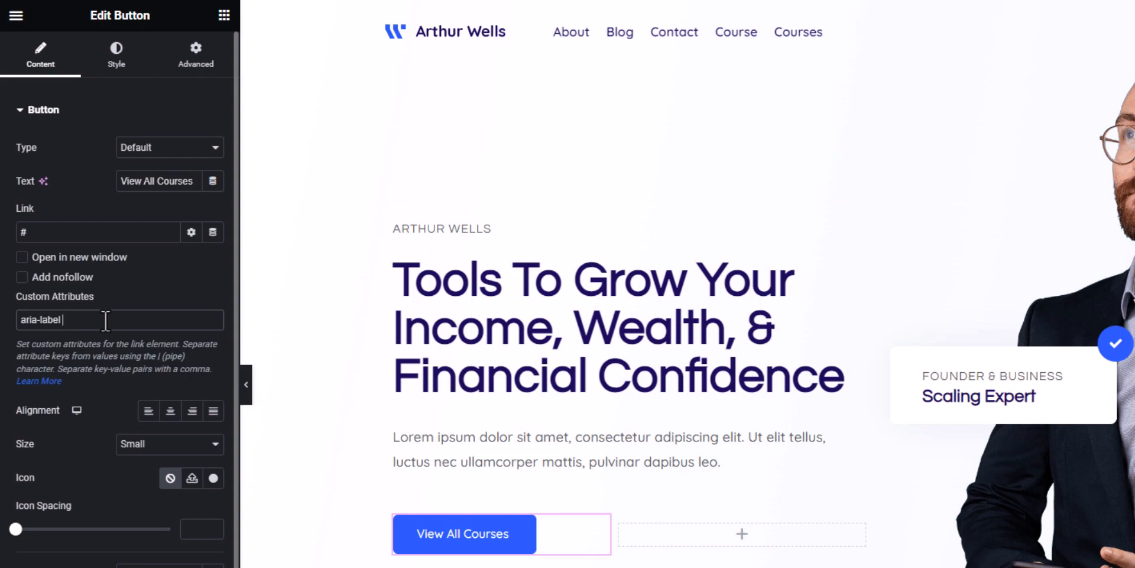
text(|)
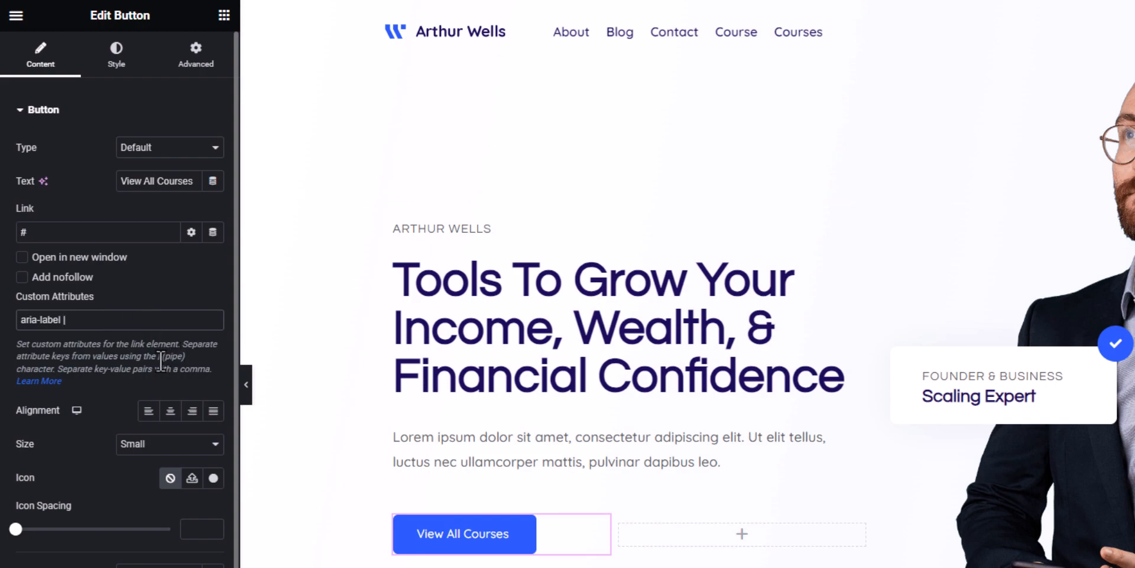
mouse_move(138, 344)
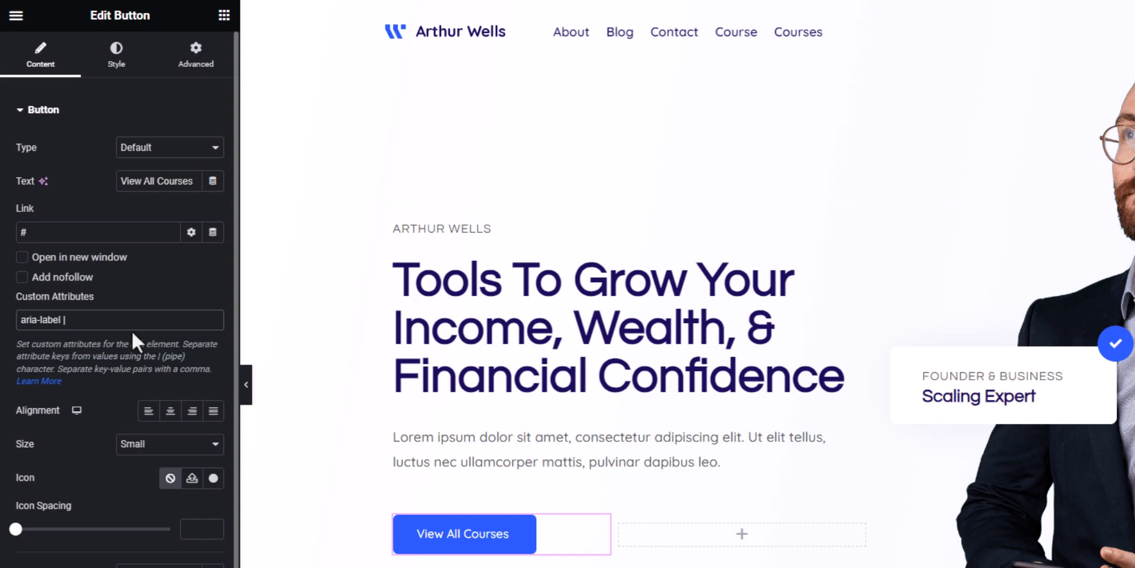
text(View All course)
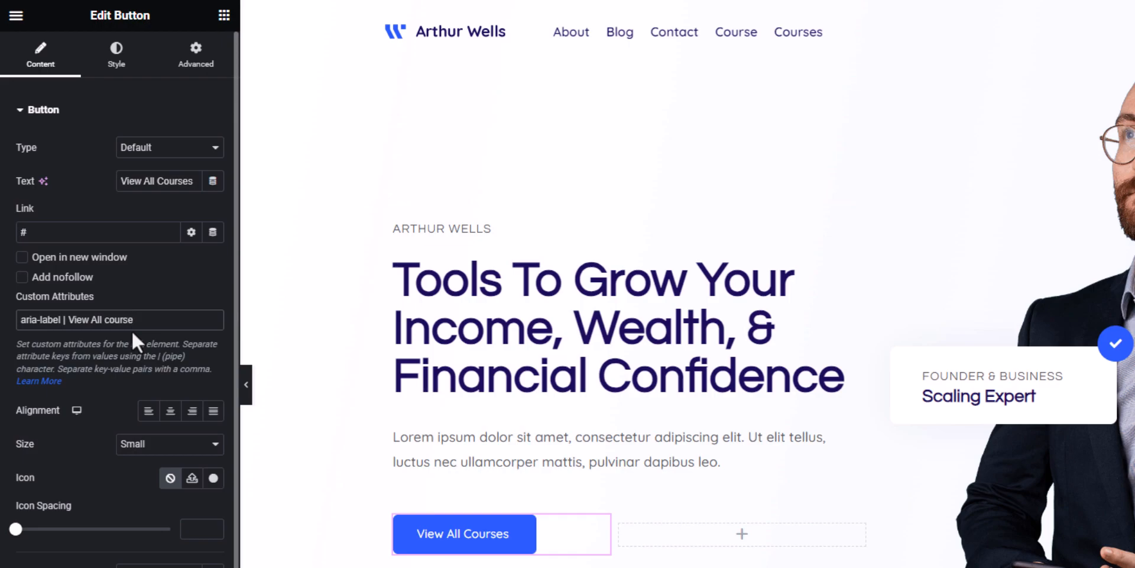
click(145, 320)
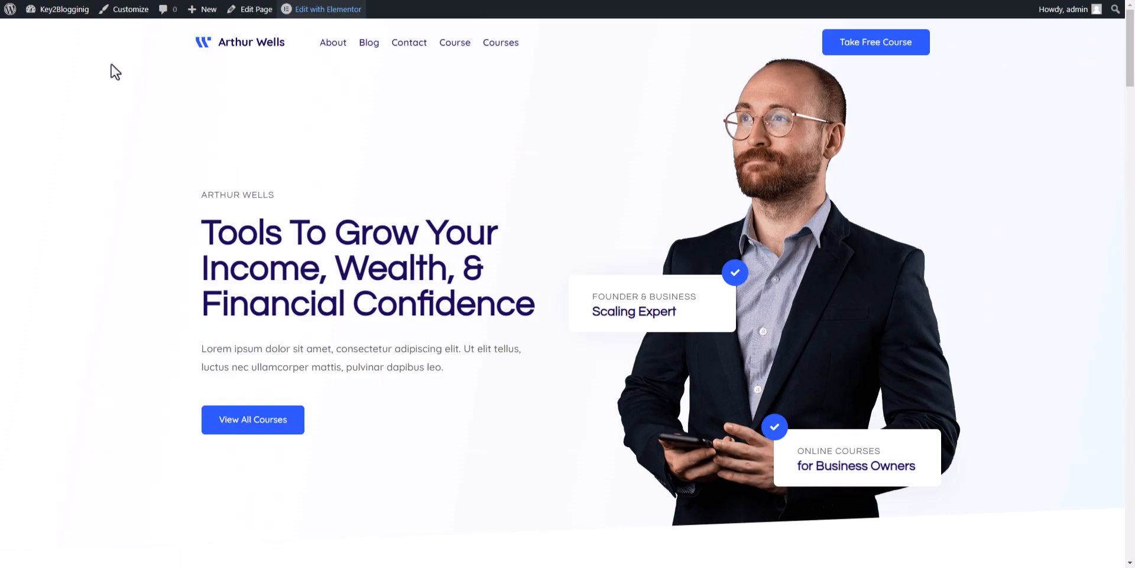
mouse_move(282, 190)
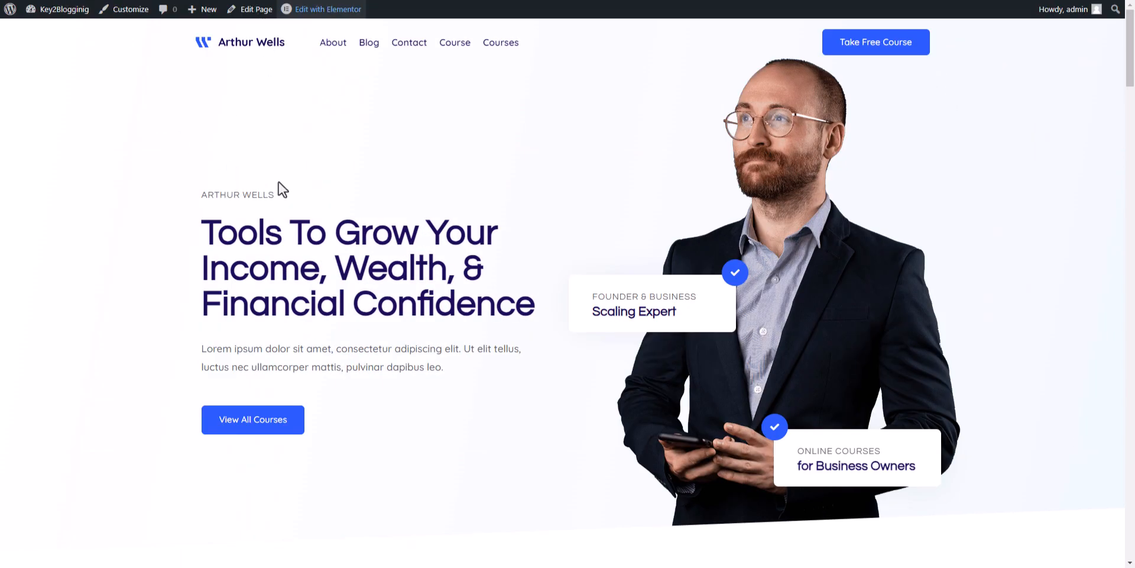
mouse_move(252, 420)
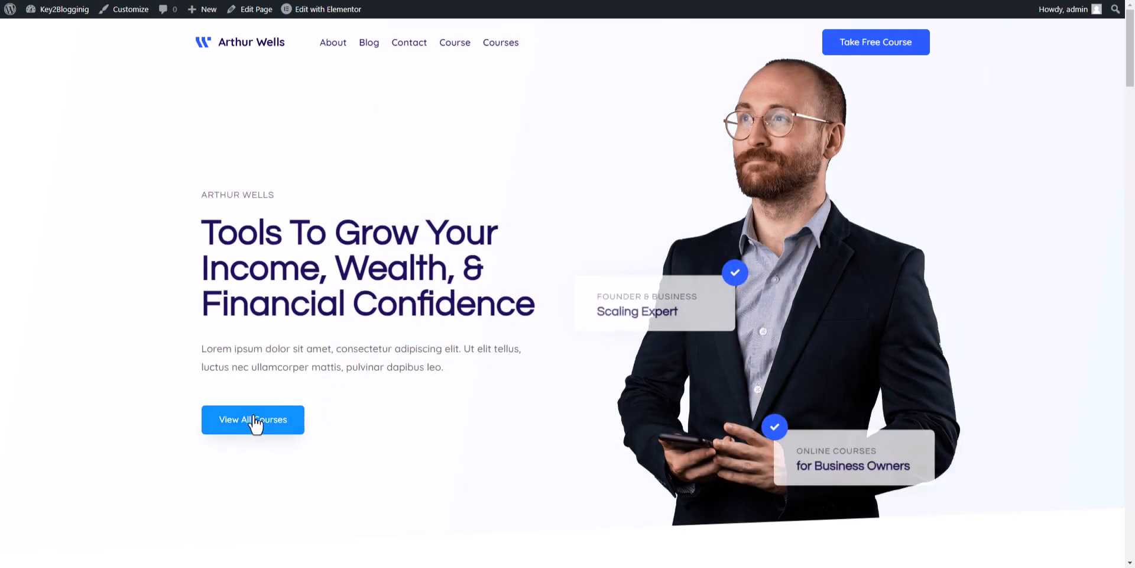